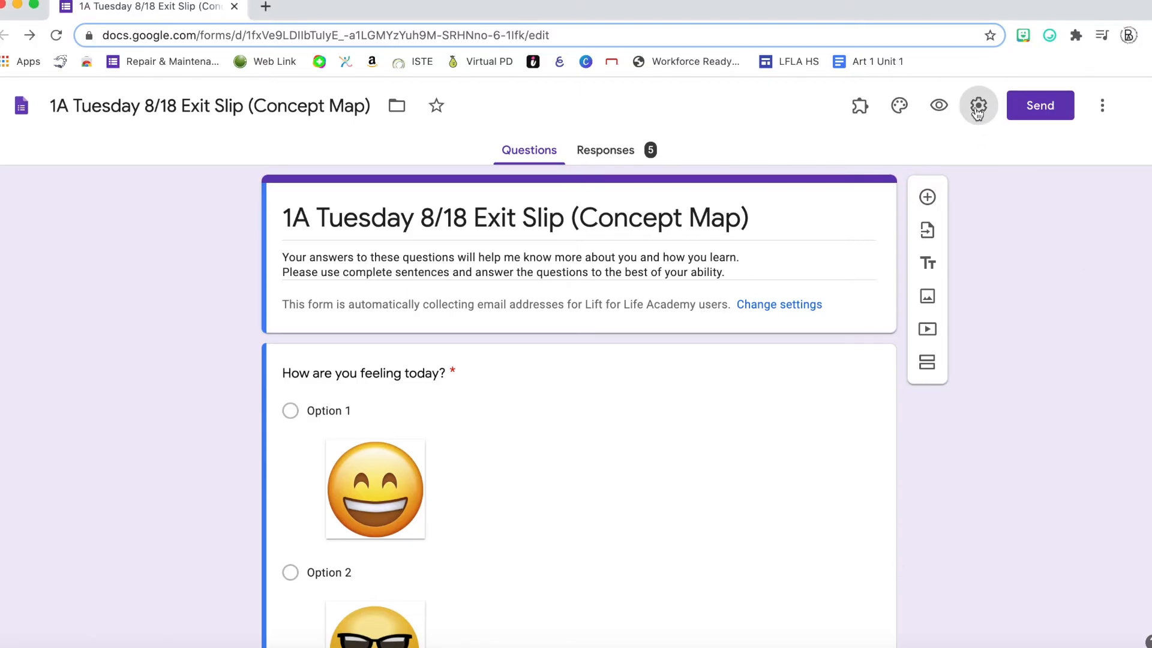
Save Preferences with Collect email addresses, Make questions required and 1-point default quiz value checked
click(978, 106)
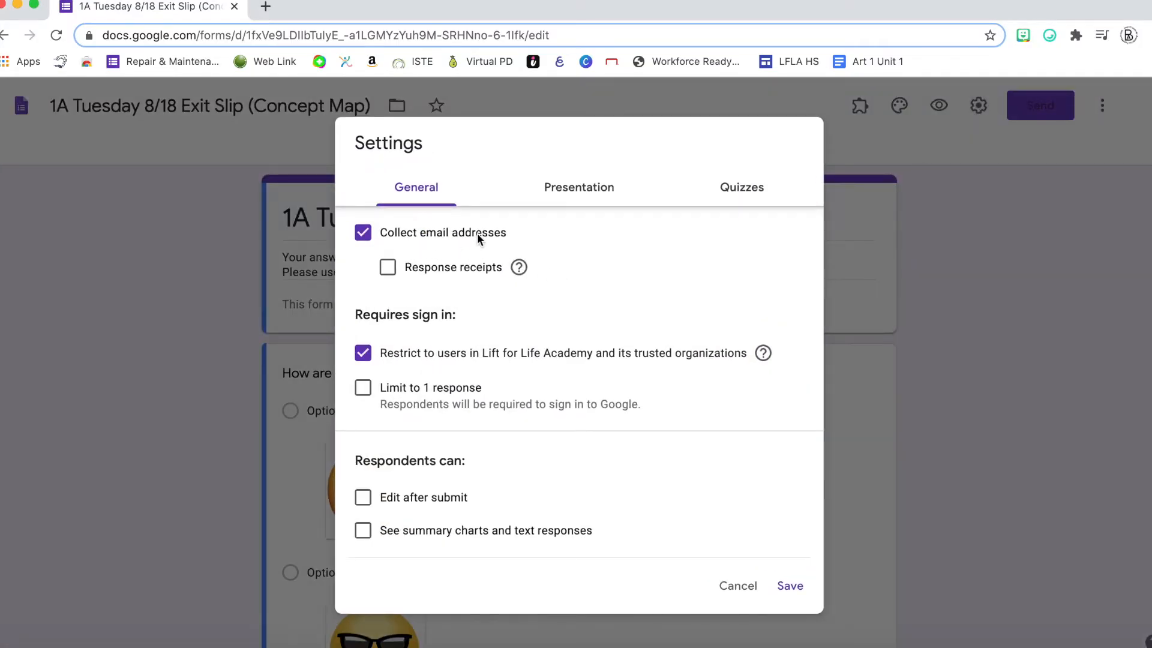
mouse_move(753, 355)
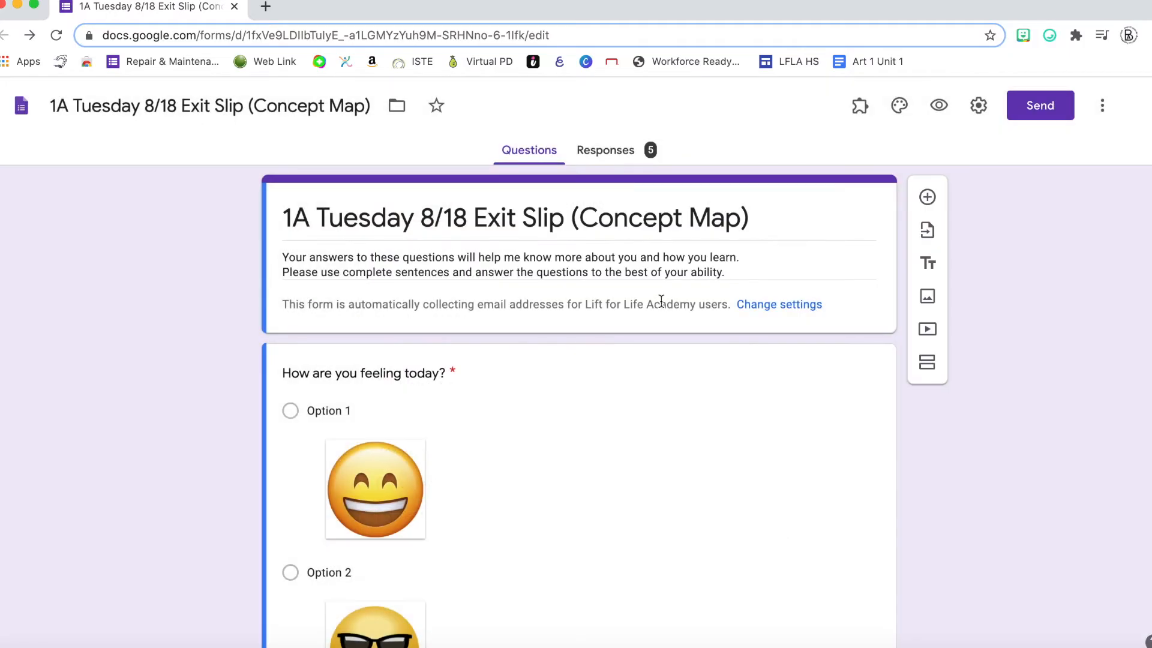
mouse_move(547, 404)
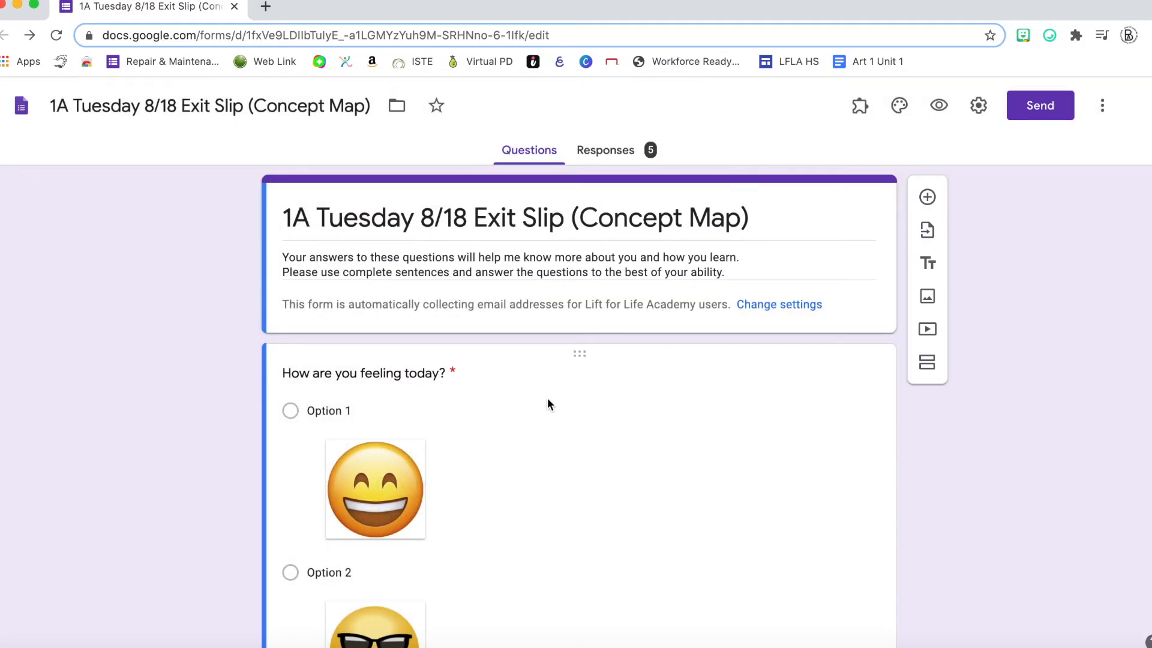
mouse_move(536, 372)
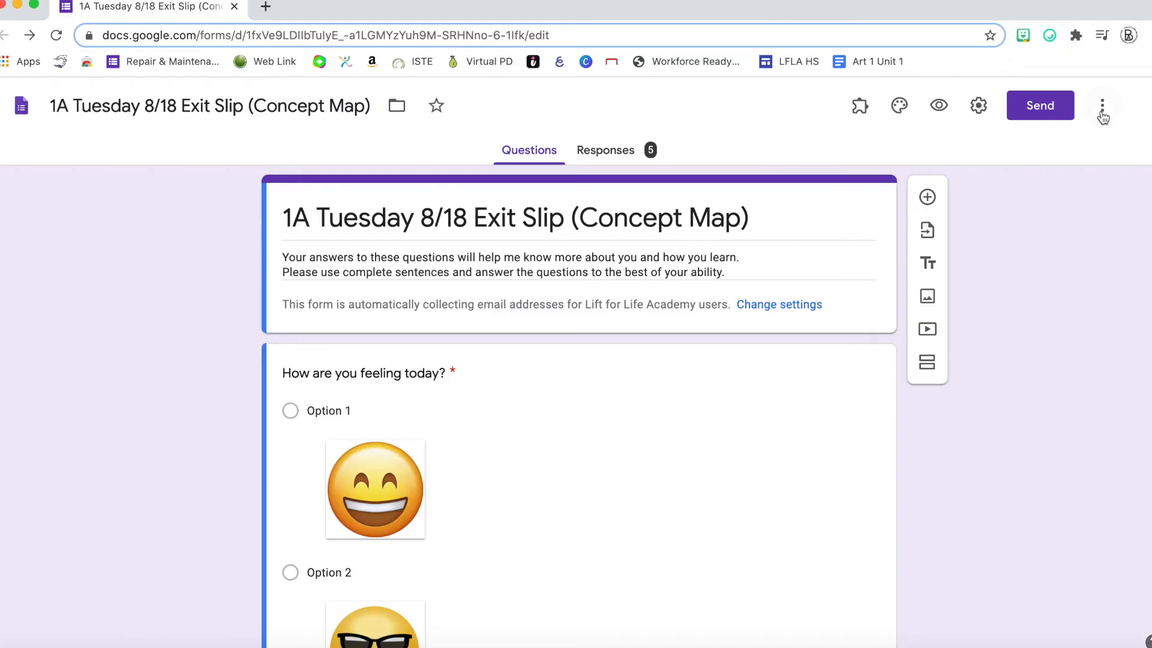
click(1102, 105)
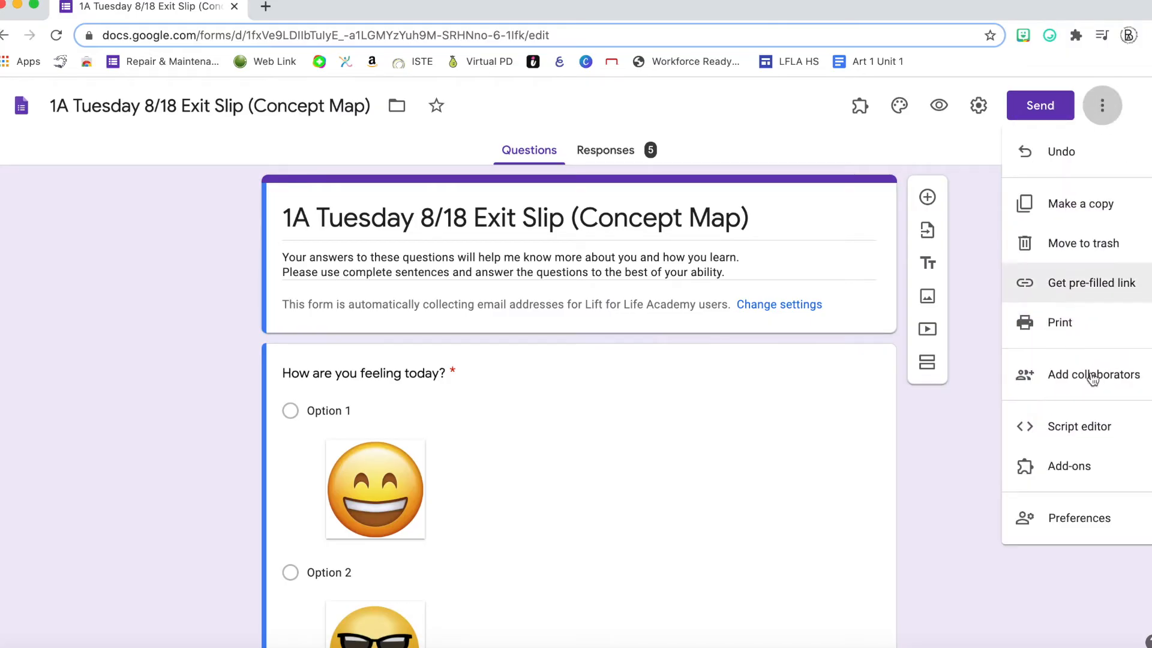
click(1077, 519)
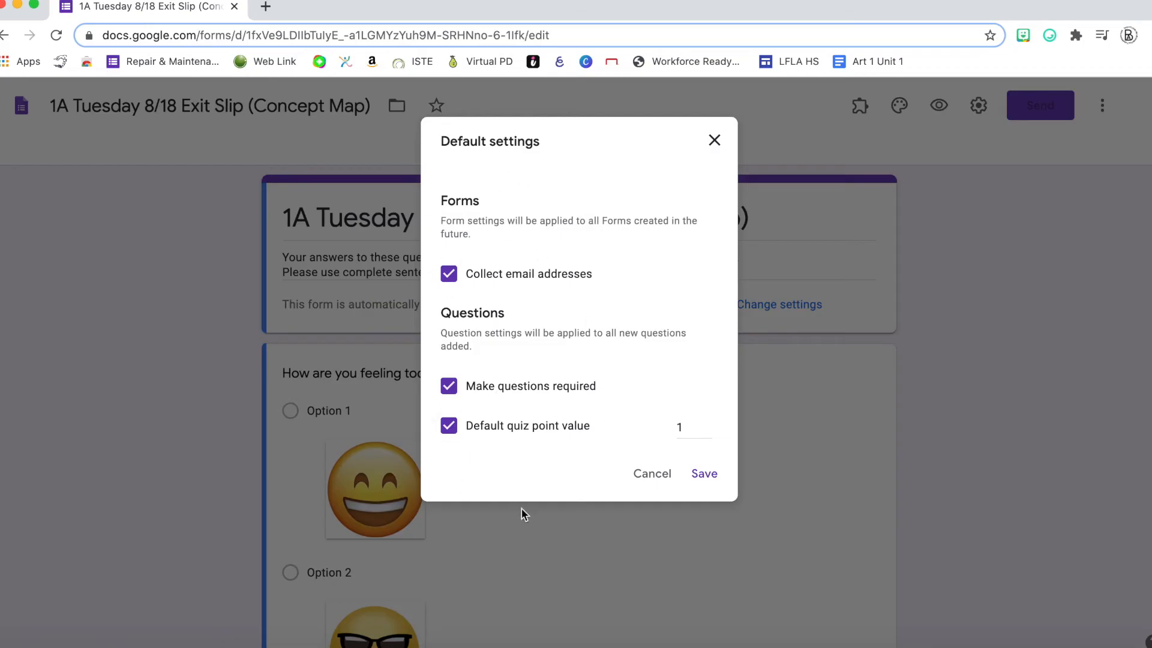
mouse_move(601, 182)
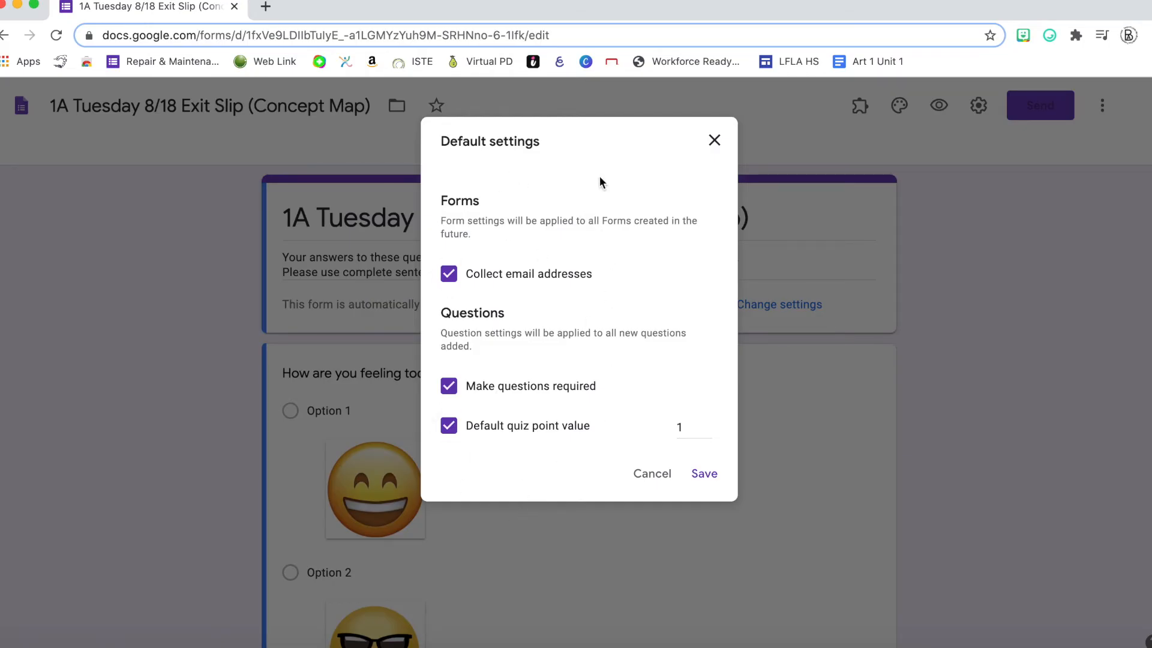
mouse_move(508, 461)
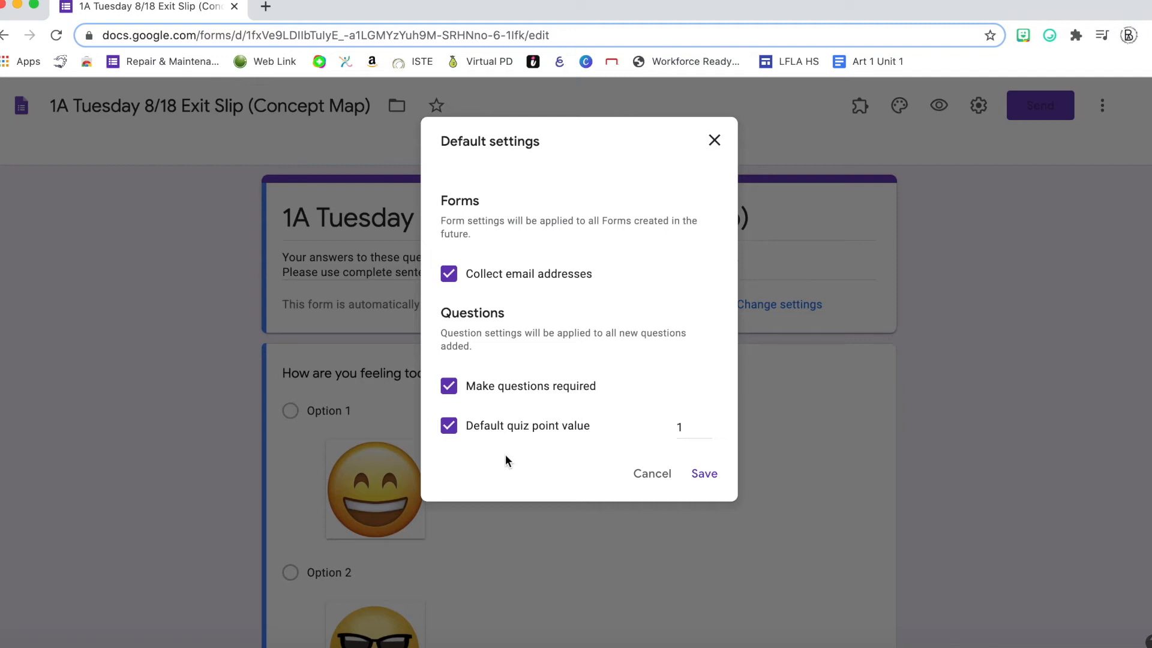
mouse_move(533, 370)
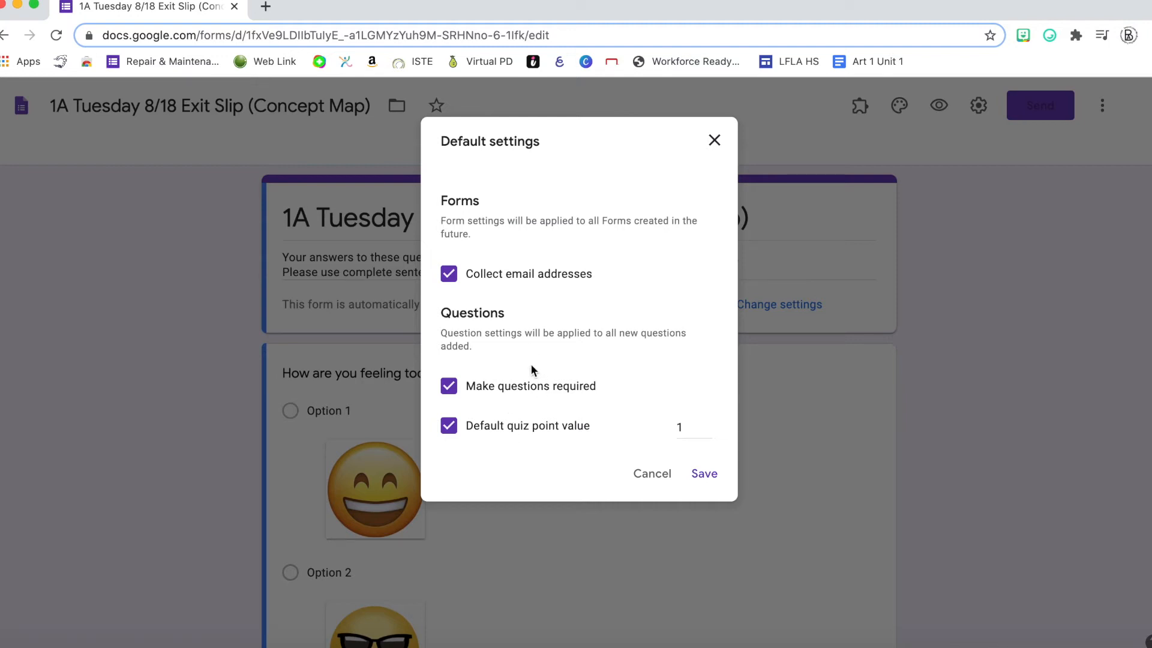
mouse_move(533, 402)
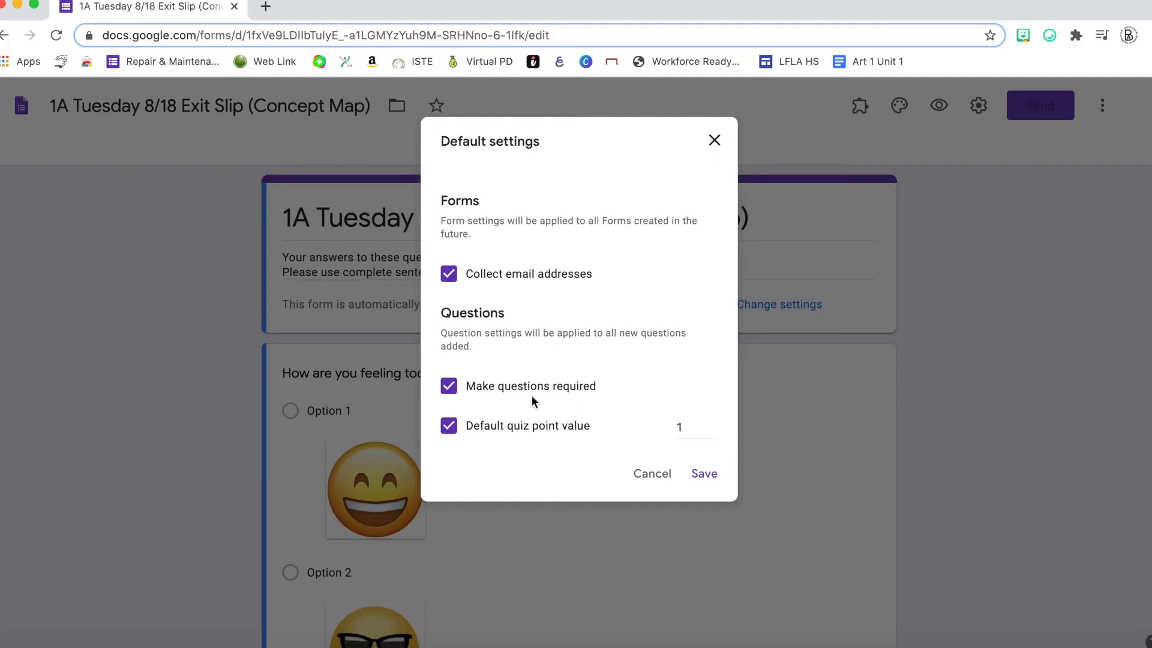
mouse_move(517, 339)
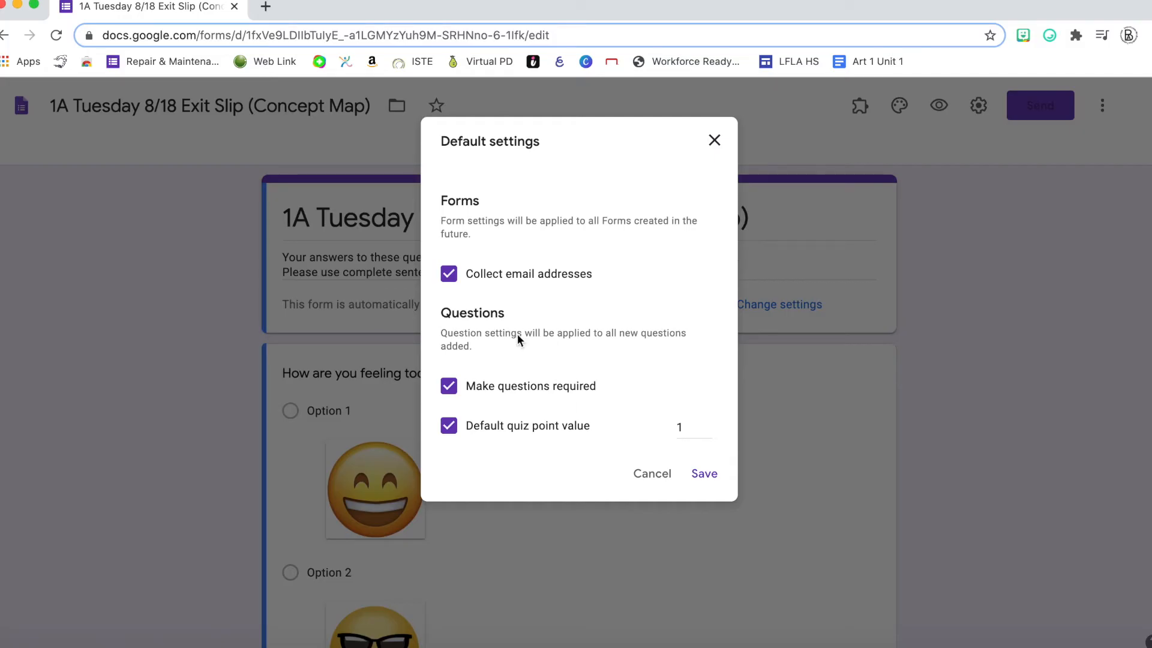
mouse_move(569, 266)
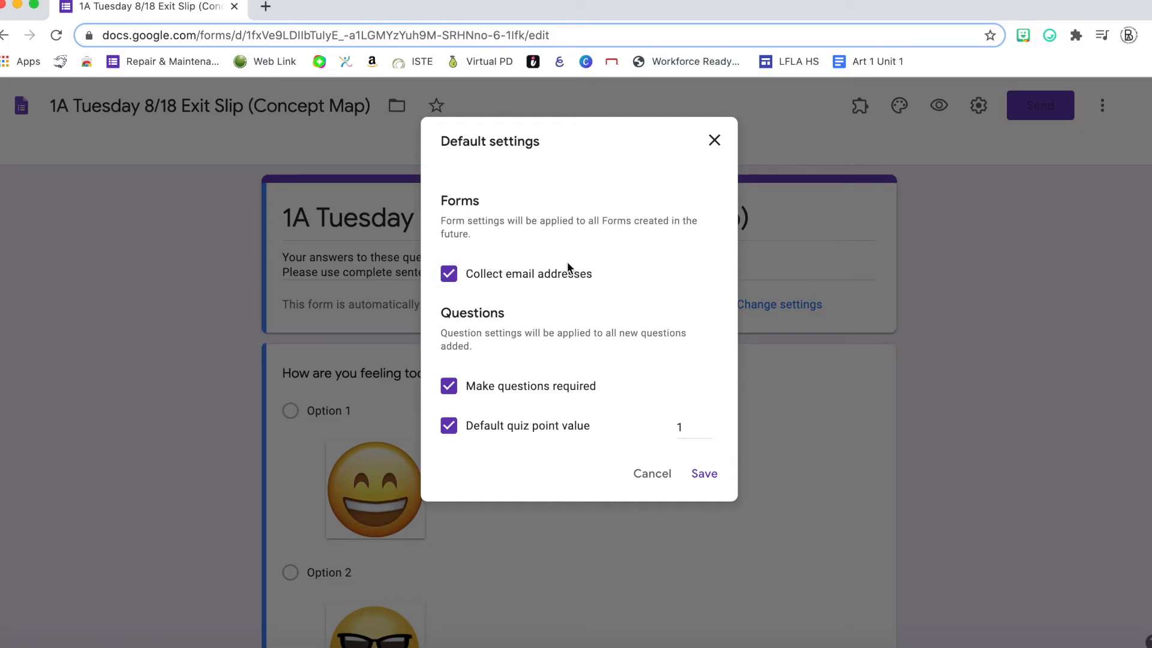
mouse_move(516, 164)
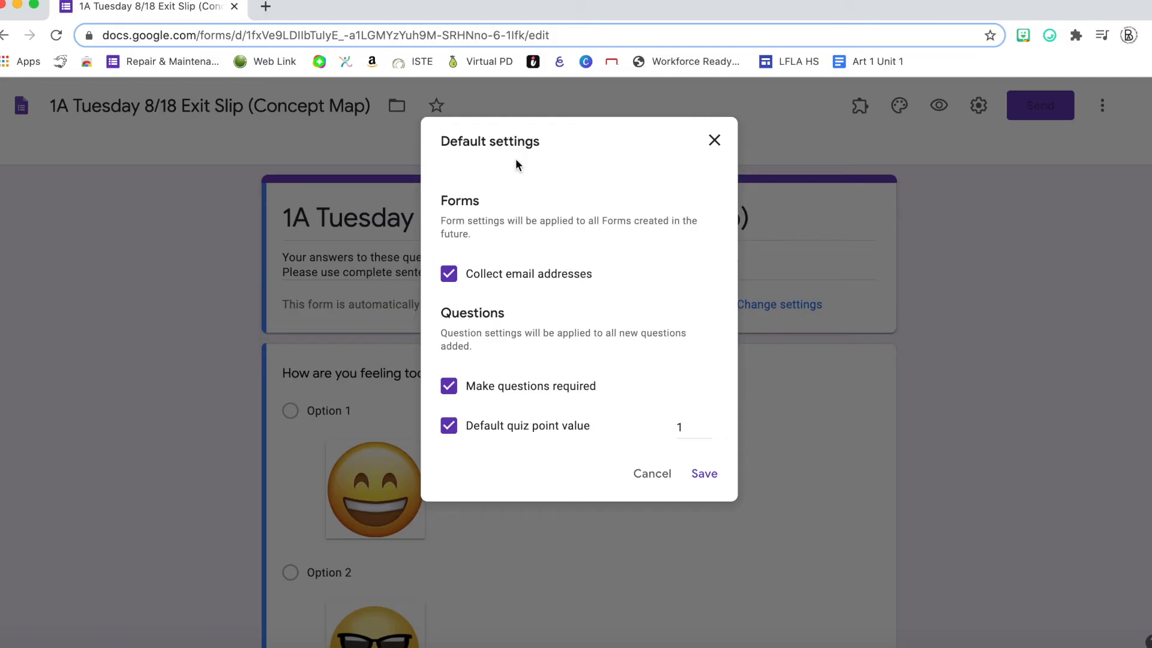
mouse_move(595, 404)
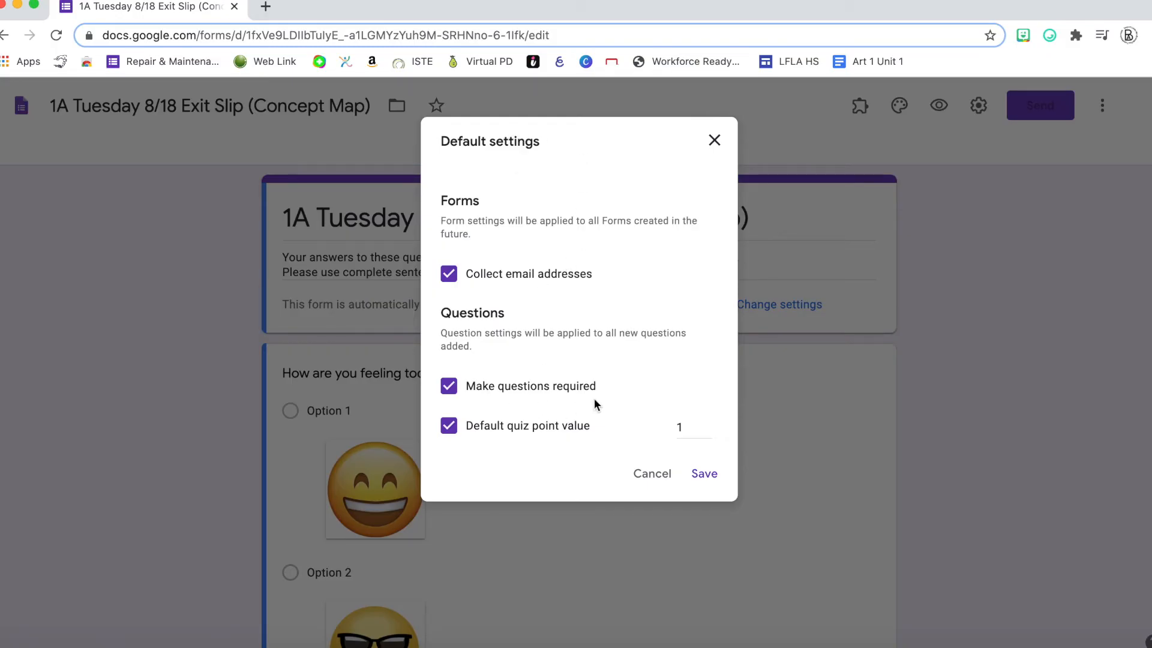
mouse_move(551, 446)
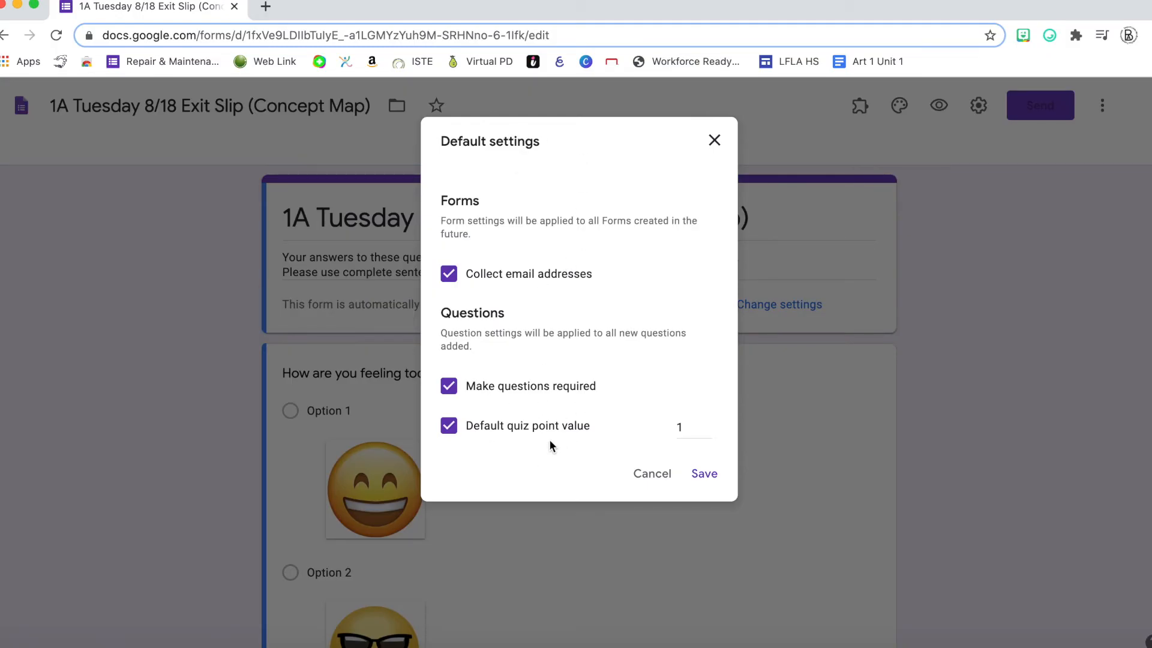
mouse_move(493, 452)
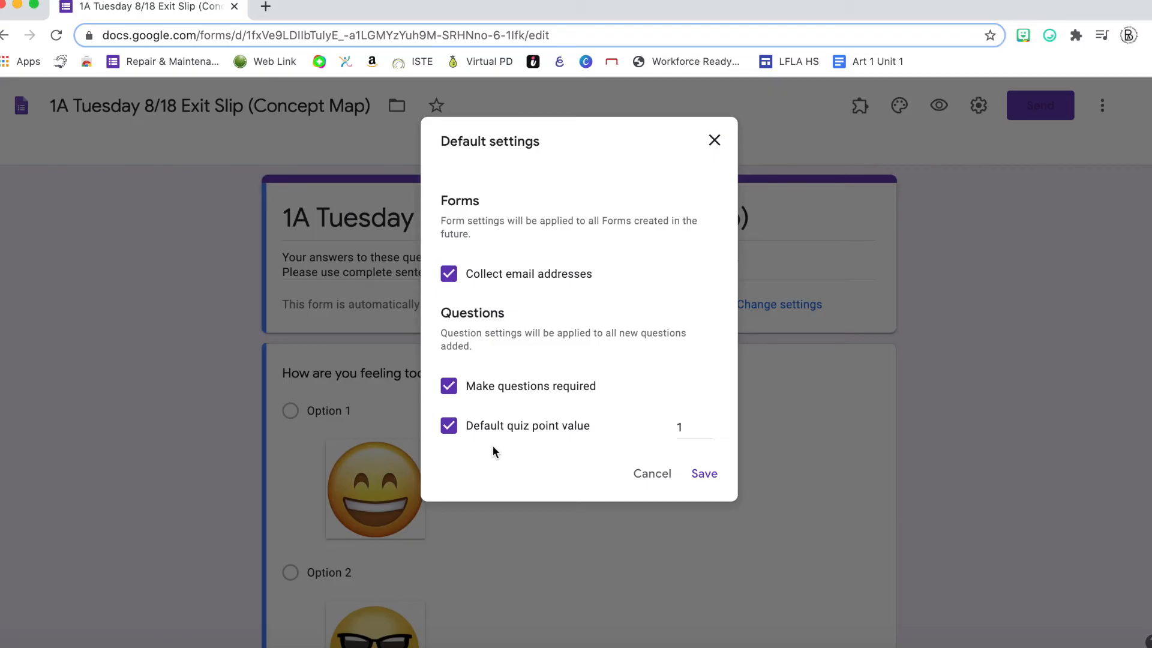
mouse_move(703, 473)
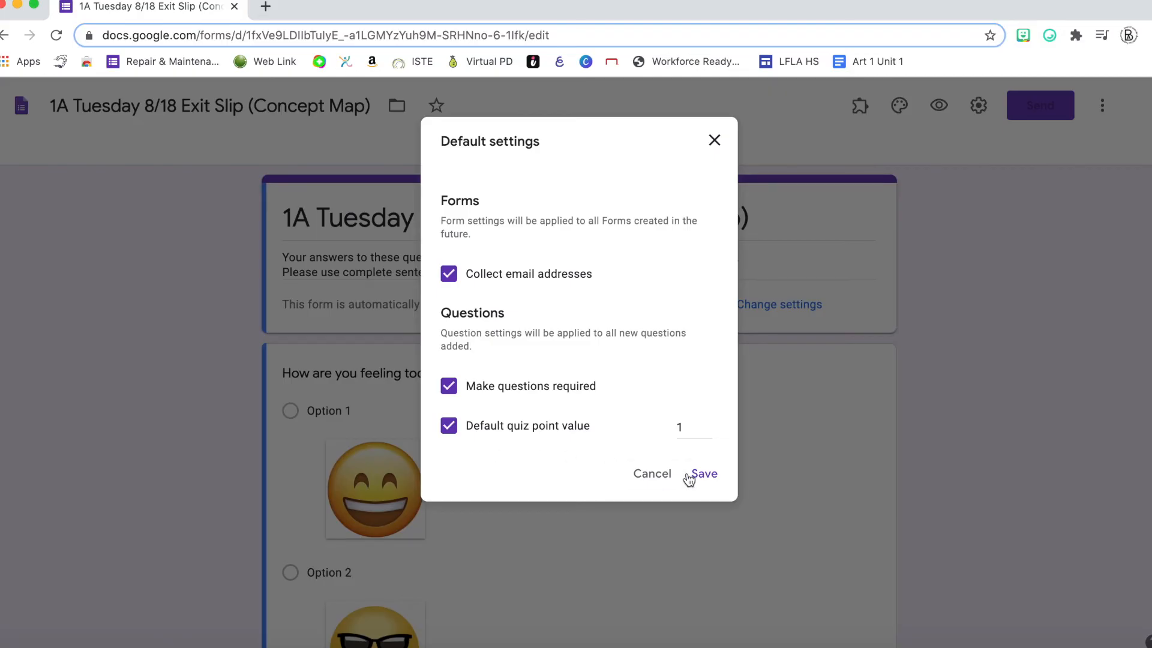
click(703, 473)
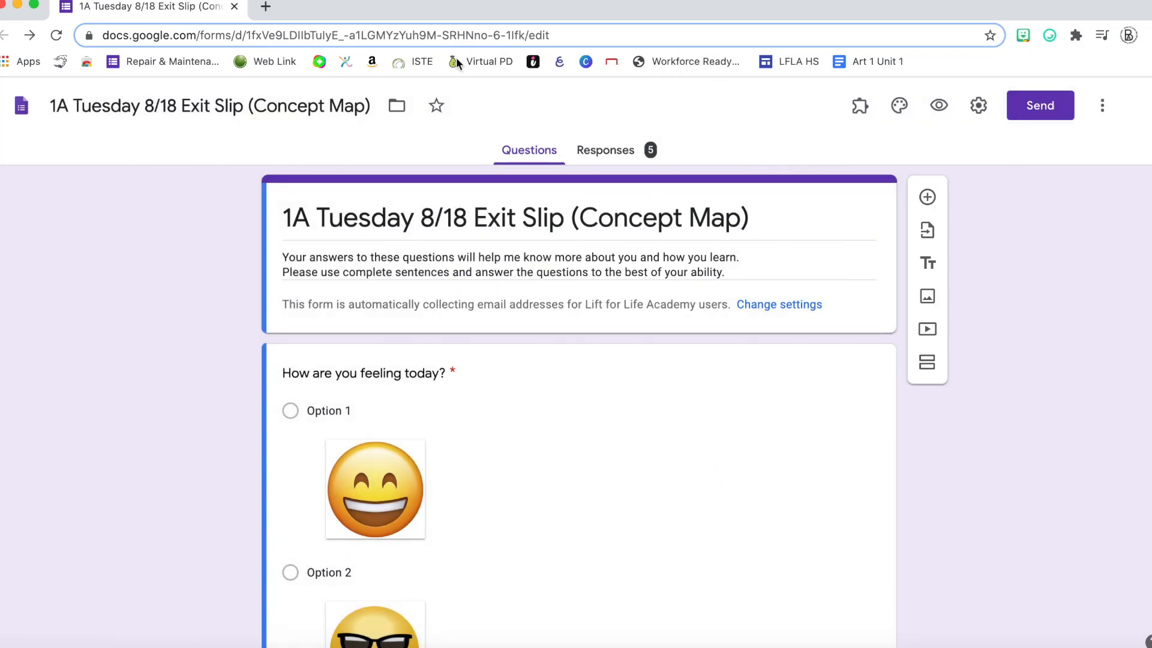
Create a new blank Google Form from Google Drive's New menu
click(462, 7)
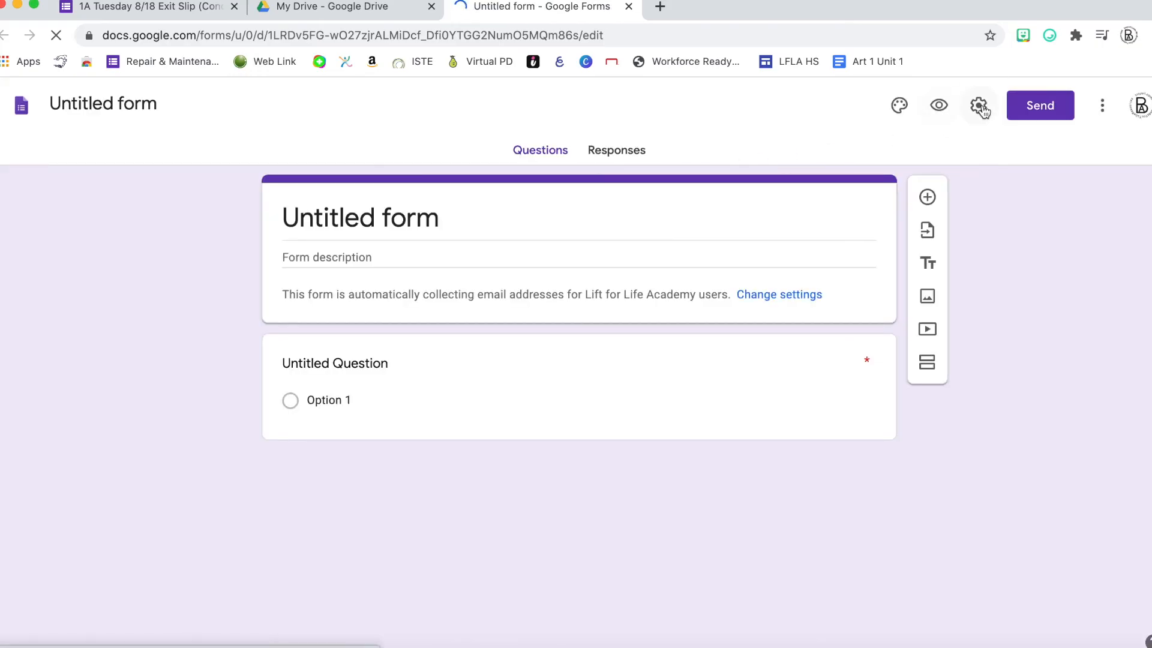
click(979, 106)
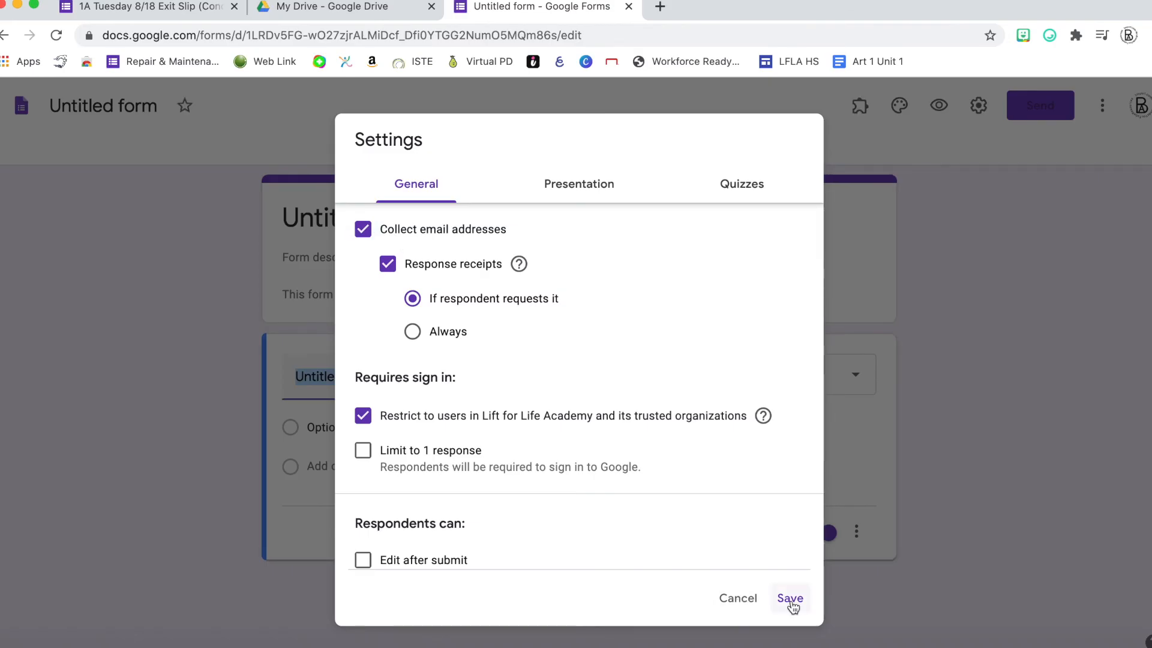
click(790, 598)
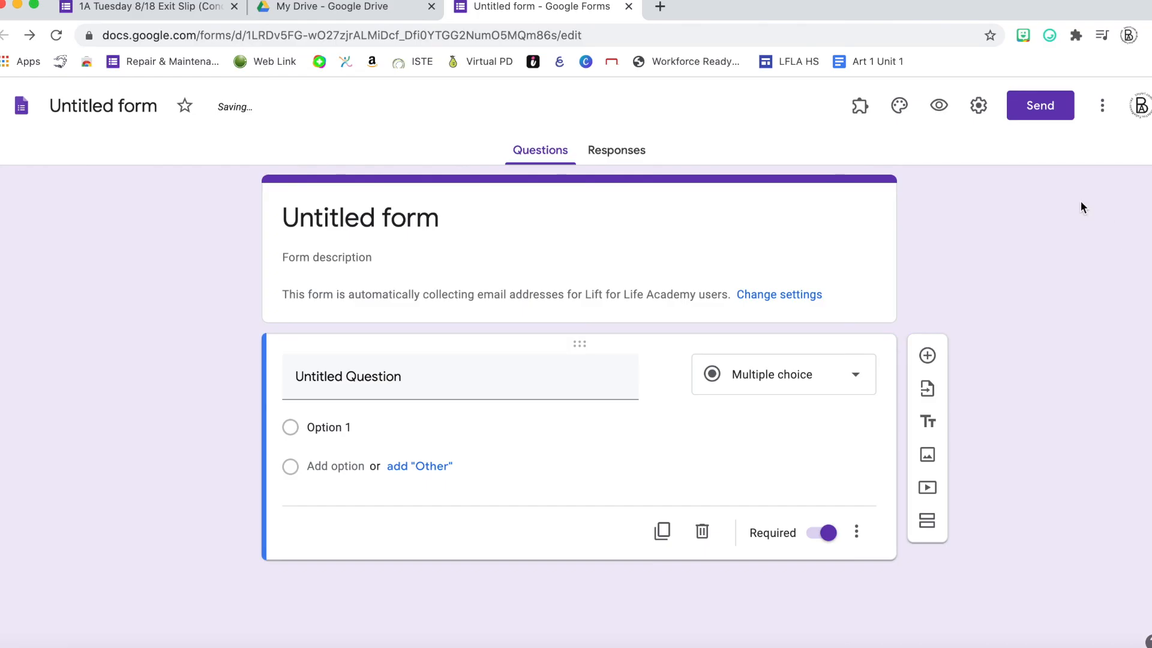